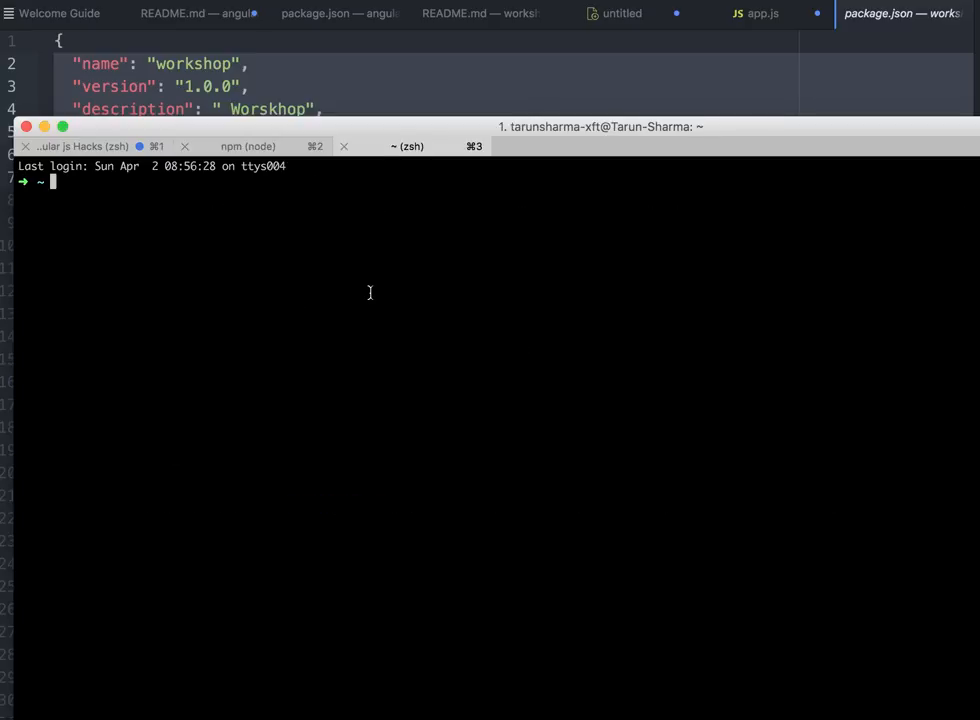
# Switch to the iTerm2 session running npm install and follow the install output to the end.
pyautogui.click(248, 146)
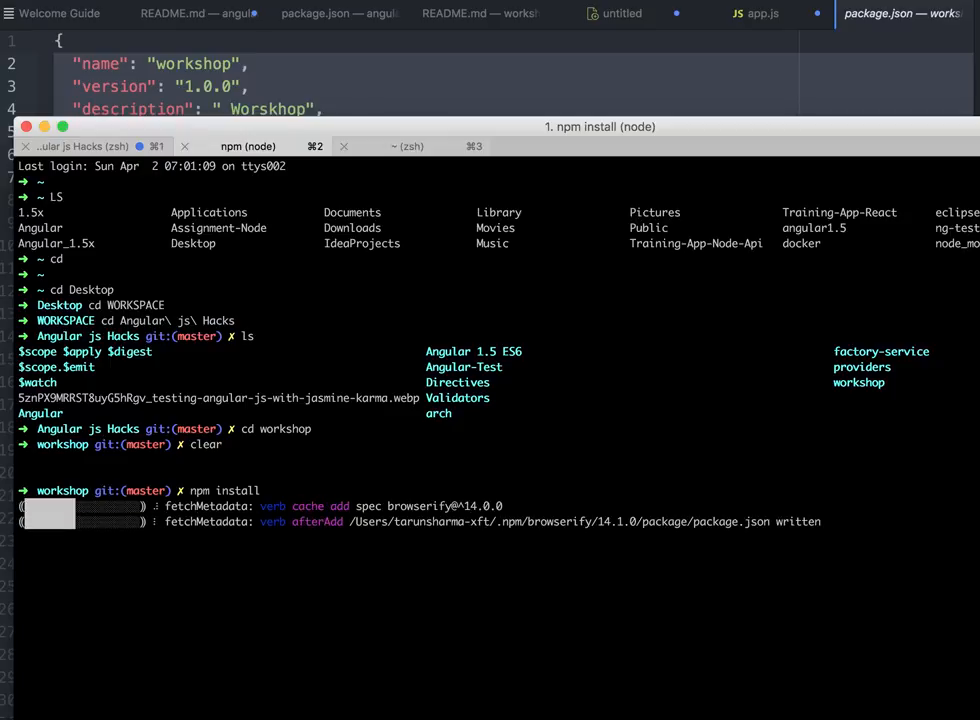
pyautogui.scroll(-3)
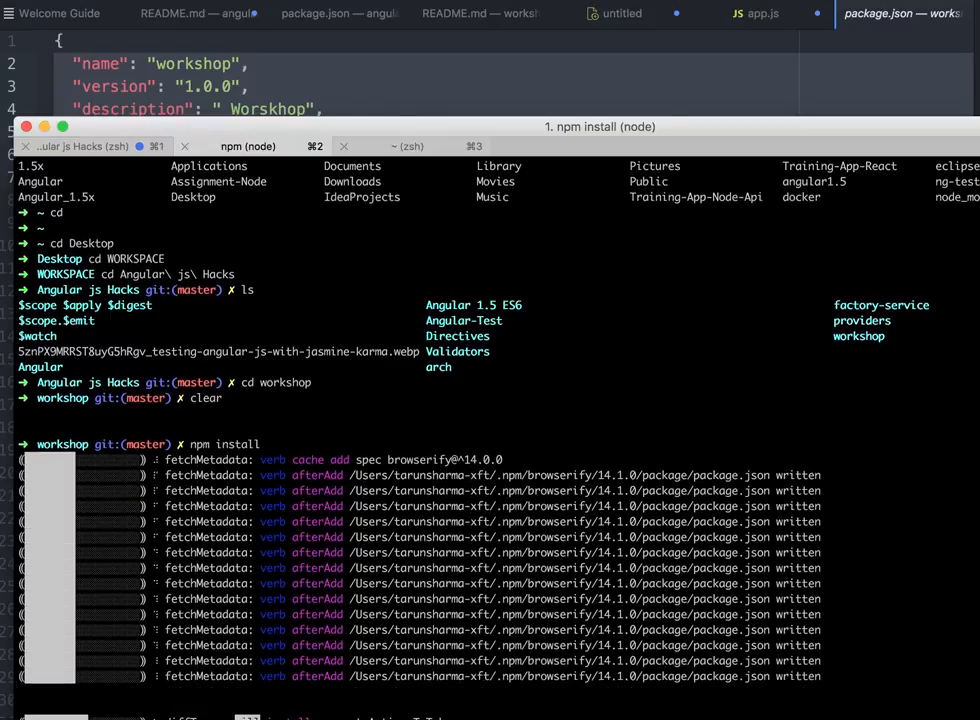
pyautogui.scroll(-3)
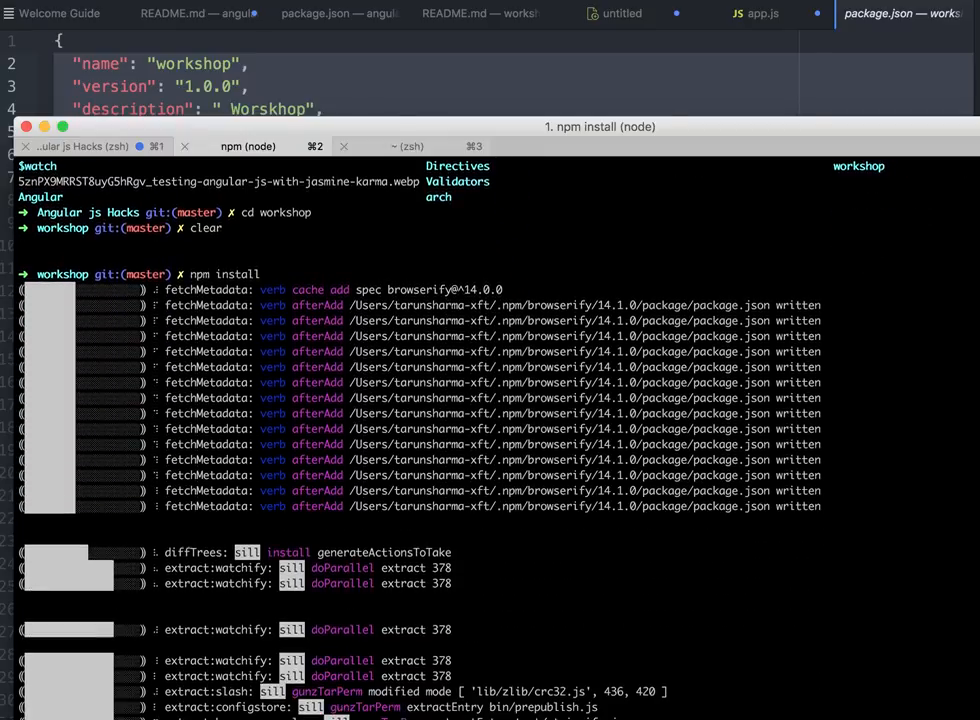
pyautogui.scroll(-3)
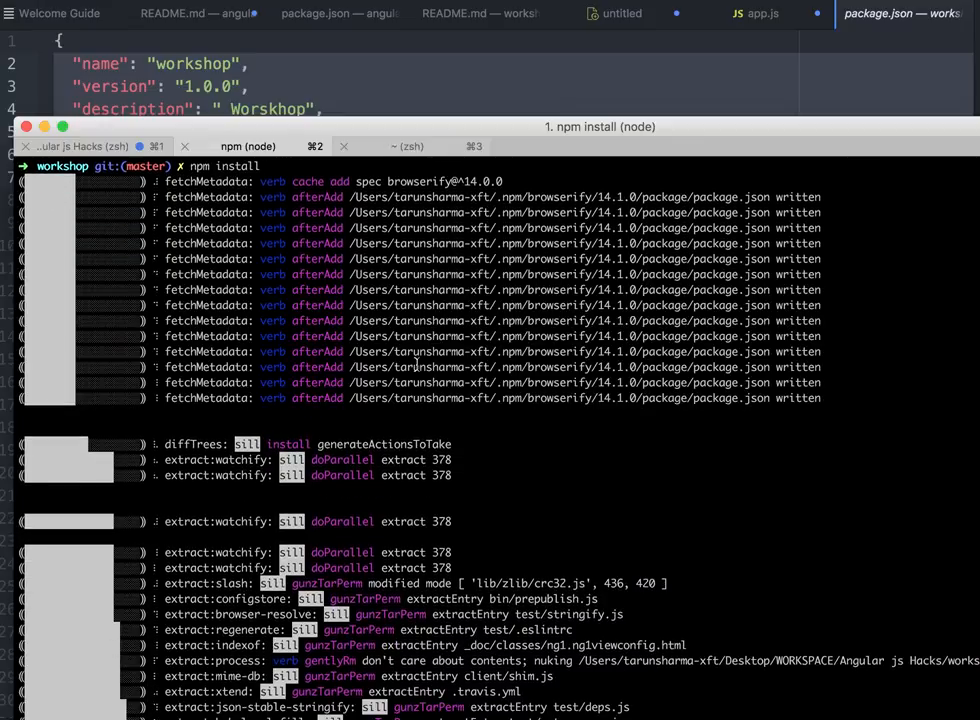
pyautogui.scroll(-3)
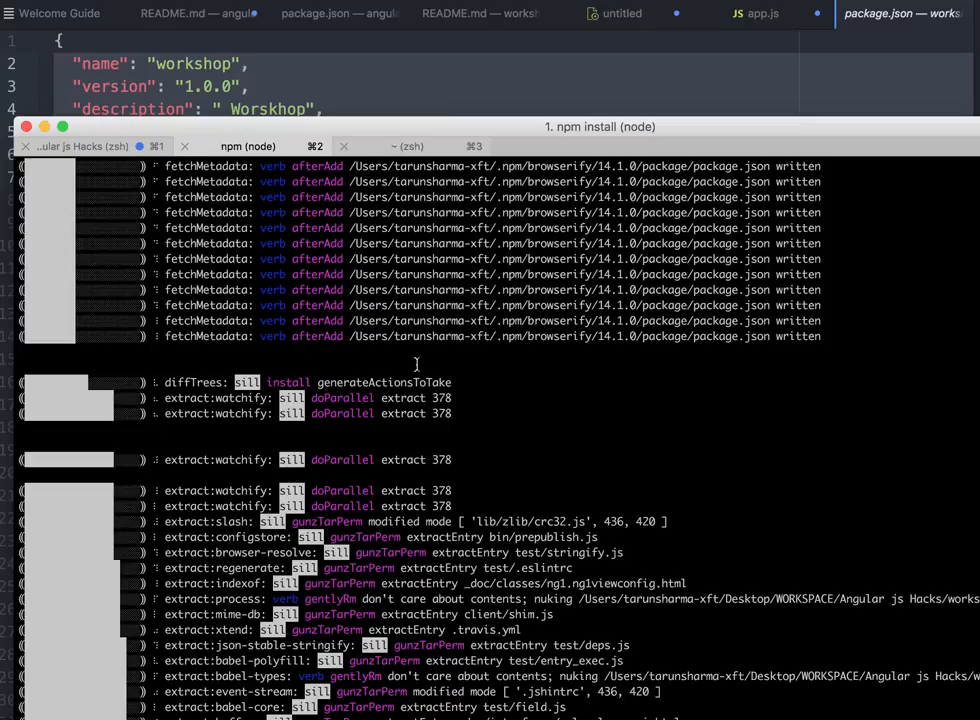
pyautogui.scroll(-3)
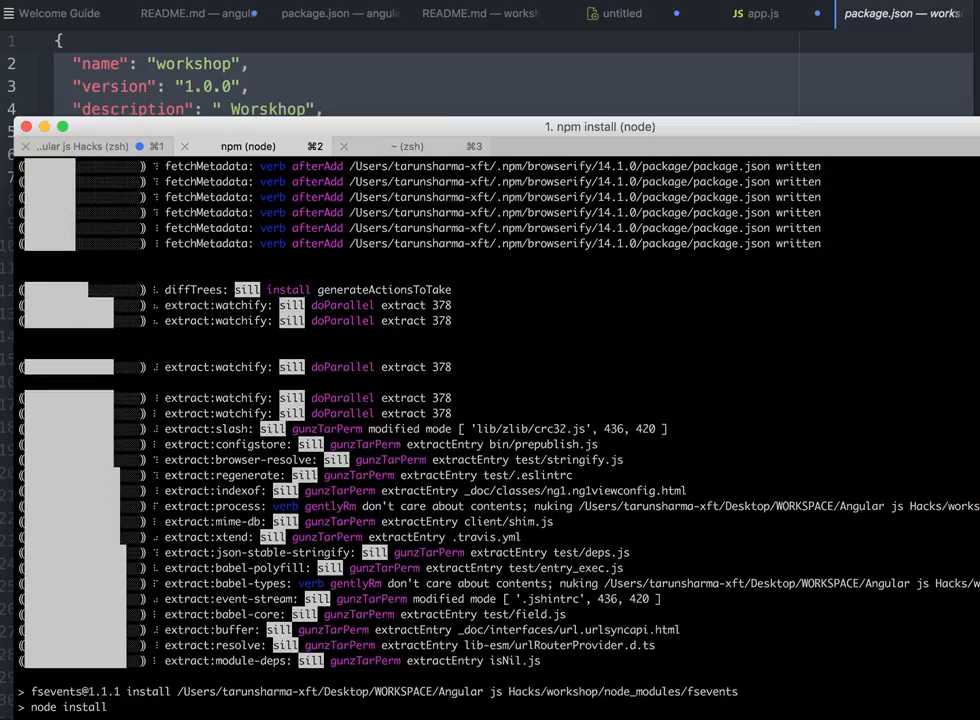
pyautogui.scroll(-3)
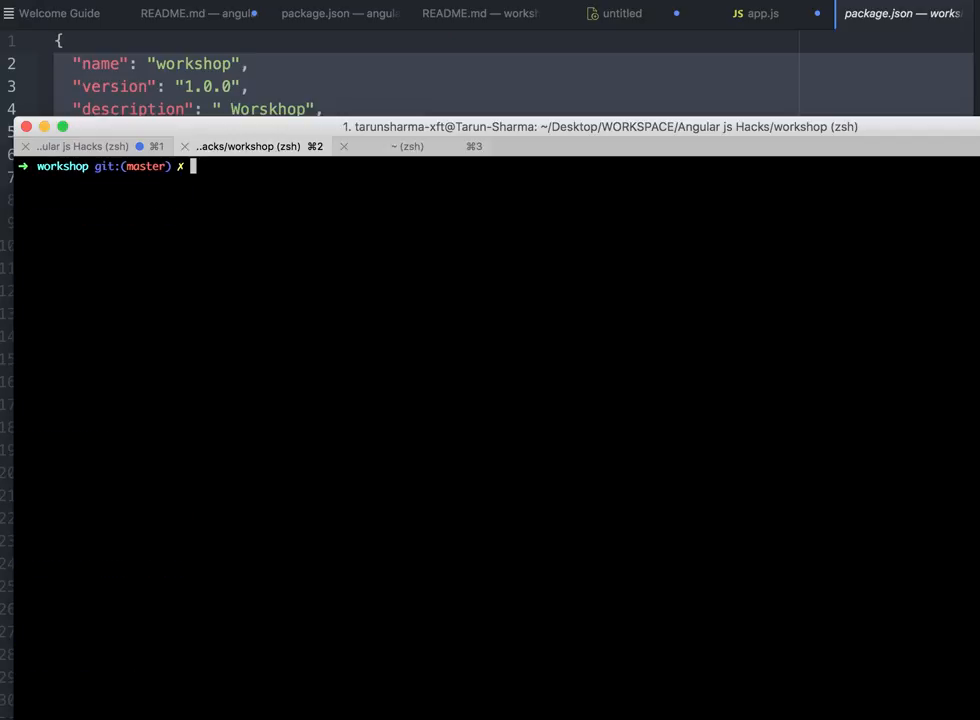
# List the workshop folder with ls and ls -lrt, then page through package.json.
pyautogui.press('Return')
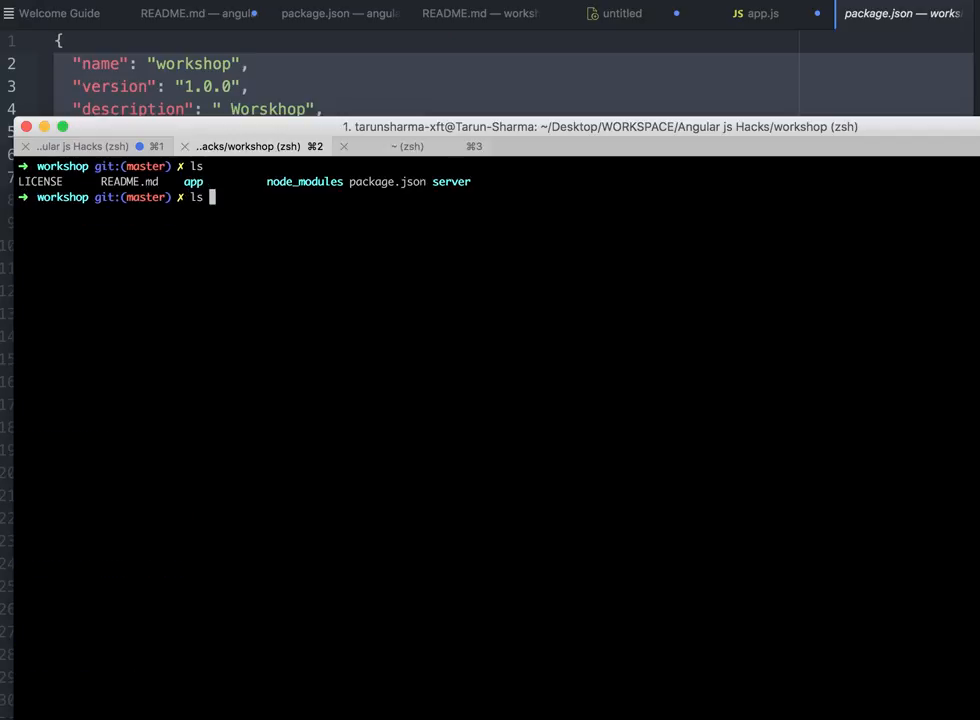
pyautogui.write('ls -lrt')
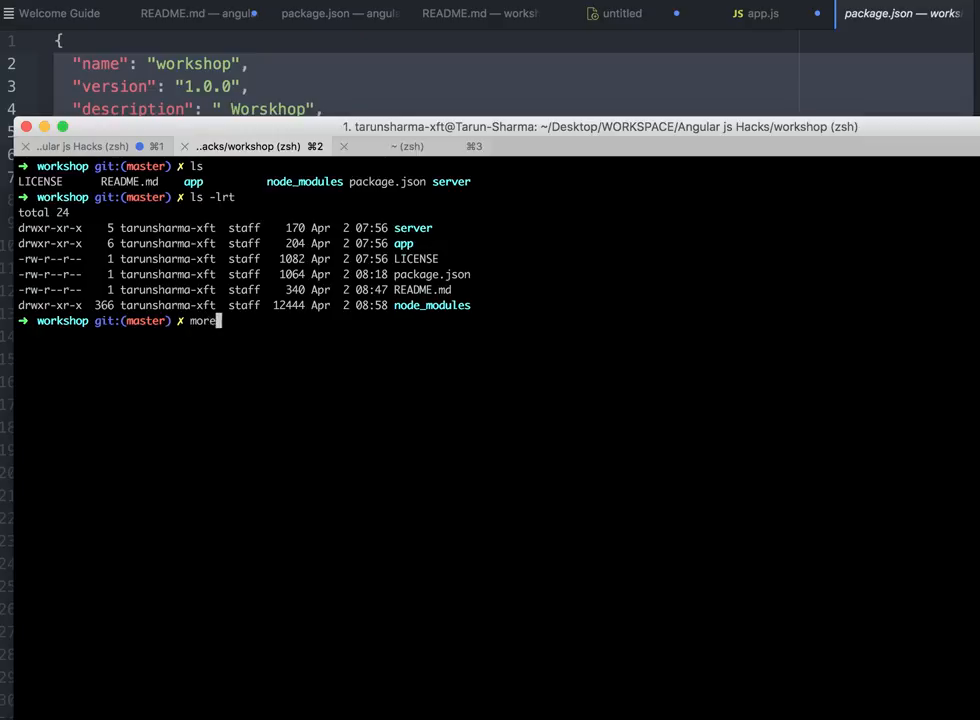
pyautogui.write(' package.json')
pyautogui.press('Return')
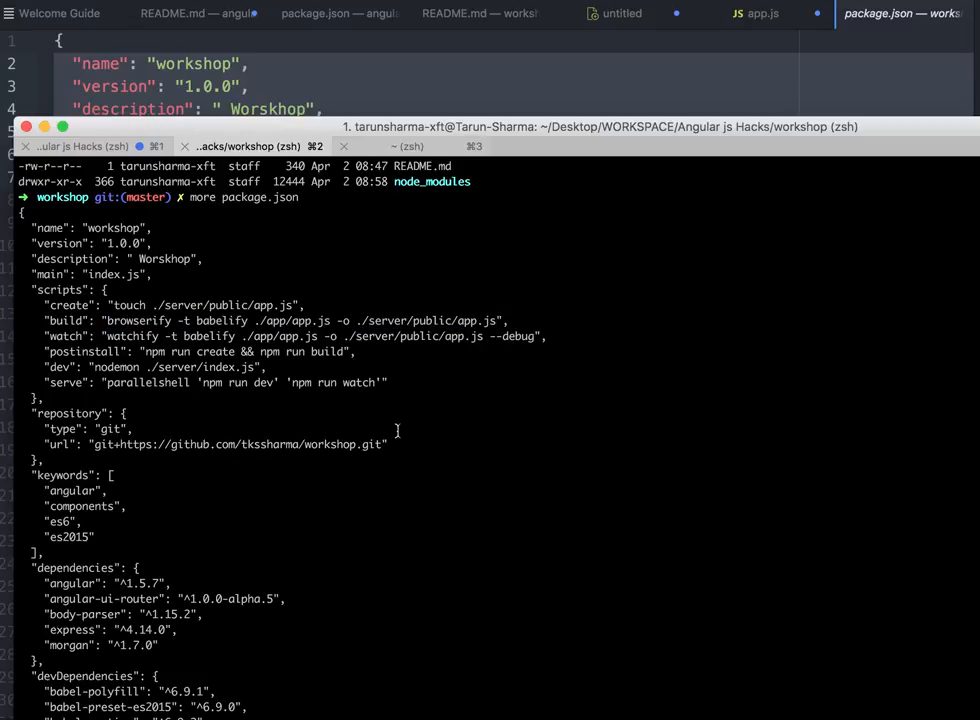
pyautogui.scroll(-3)
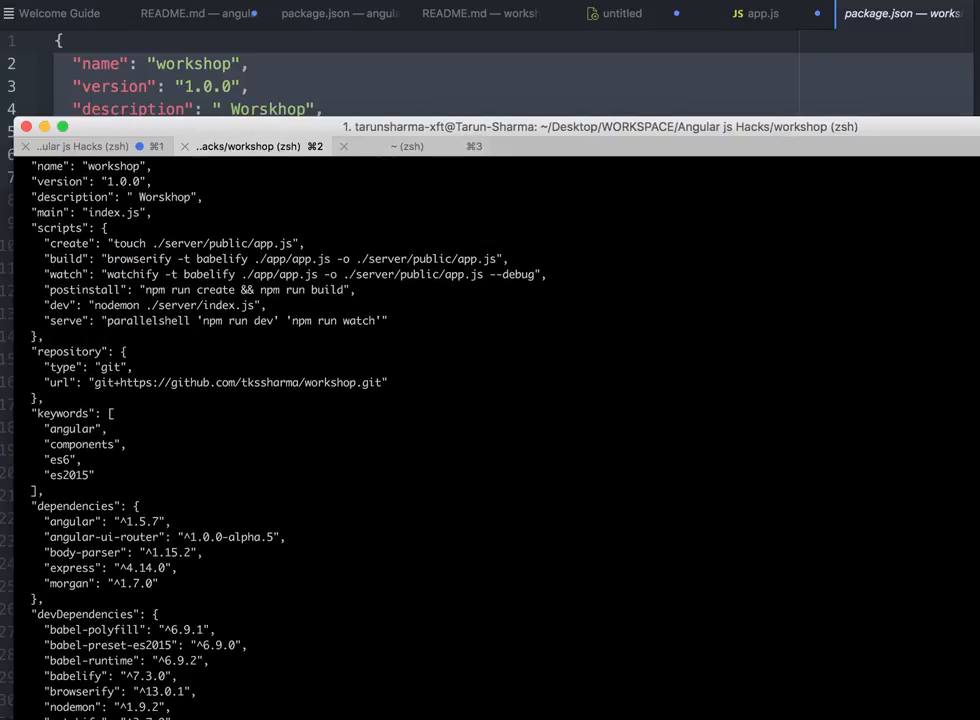
pyautogui.scroll(-3)
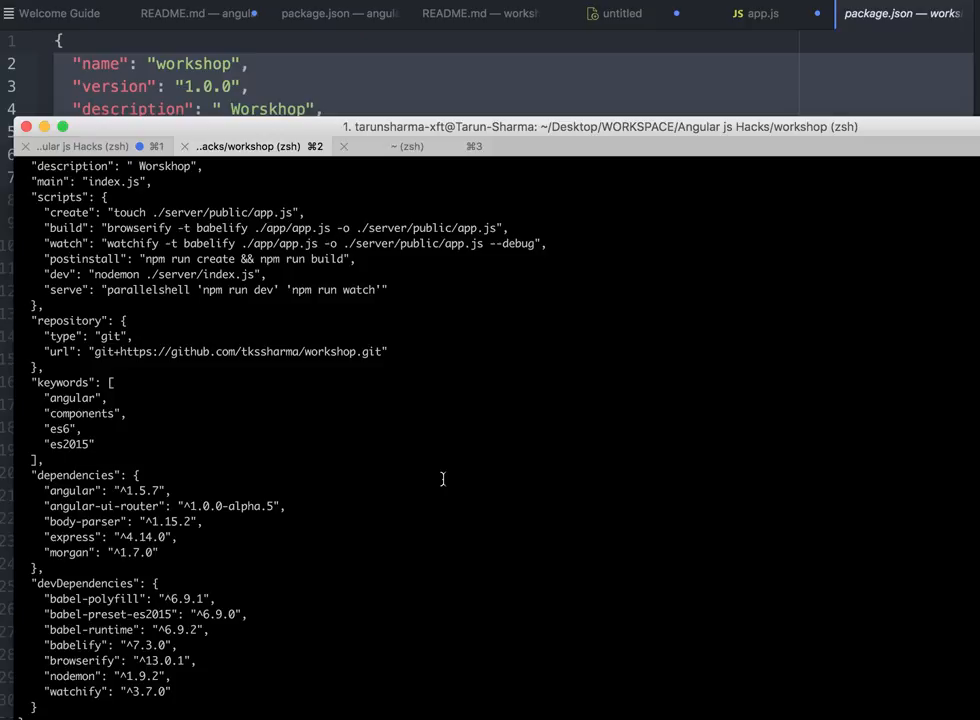
pyautogui.scroll(-3)
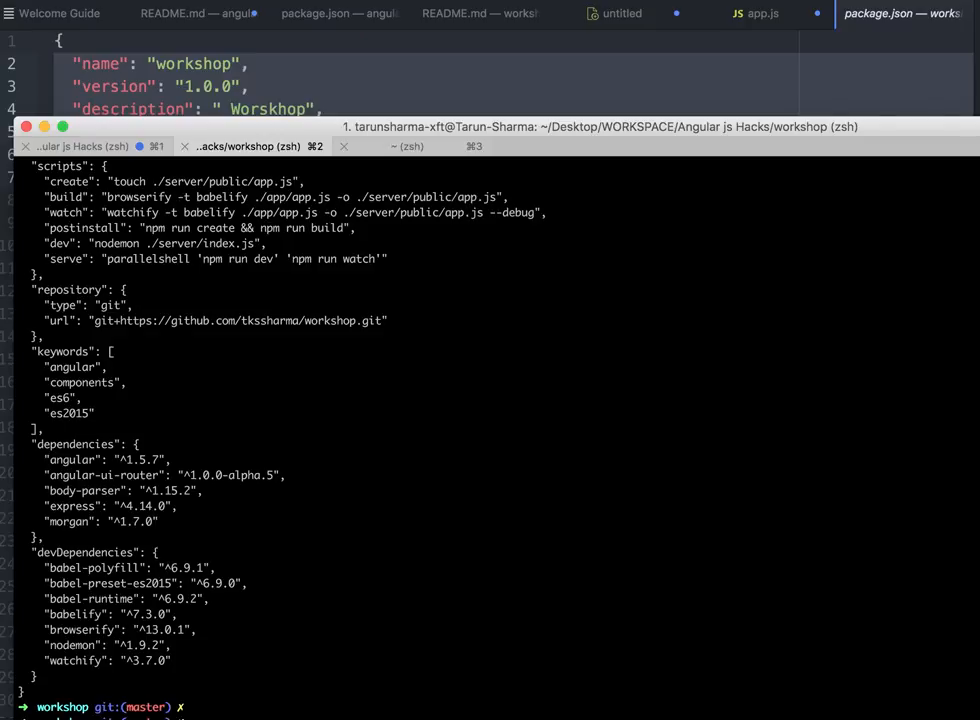
pyautogui.scroll(-3)
pyautogui.write('browserify -t babelify ./app/app.js -o ./server/public/app.js')
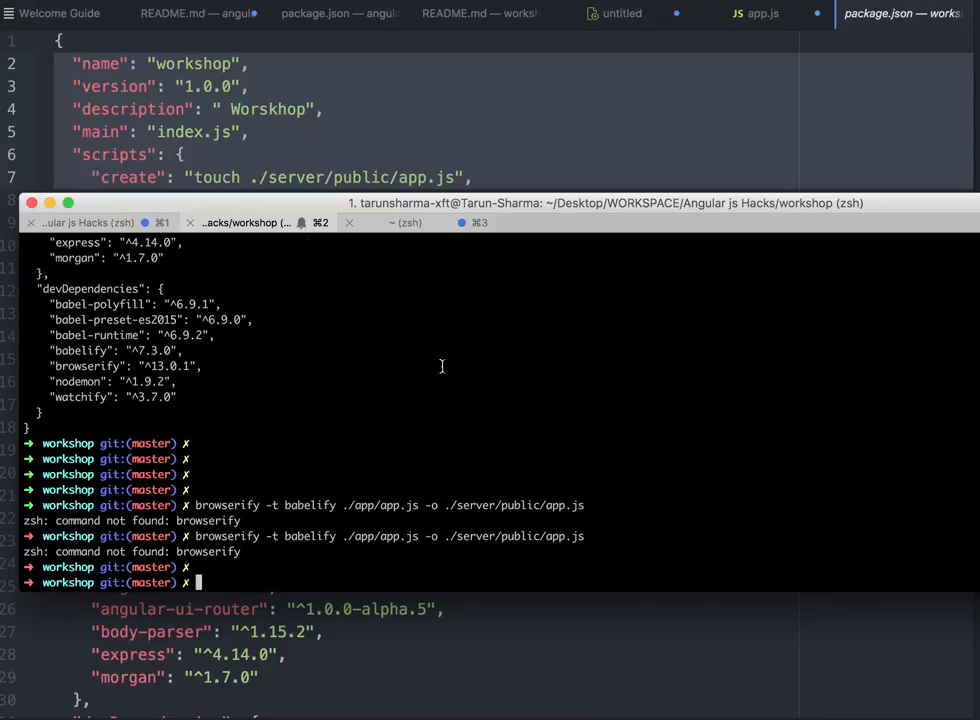
# Run npm run build to bundle ./app/app.js with browserify and babelify, then open the bundle.
pyautogui.write('npm run')
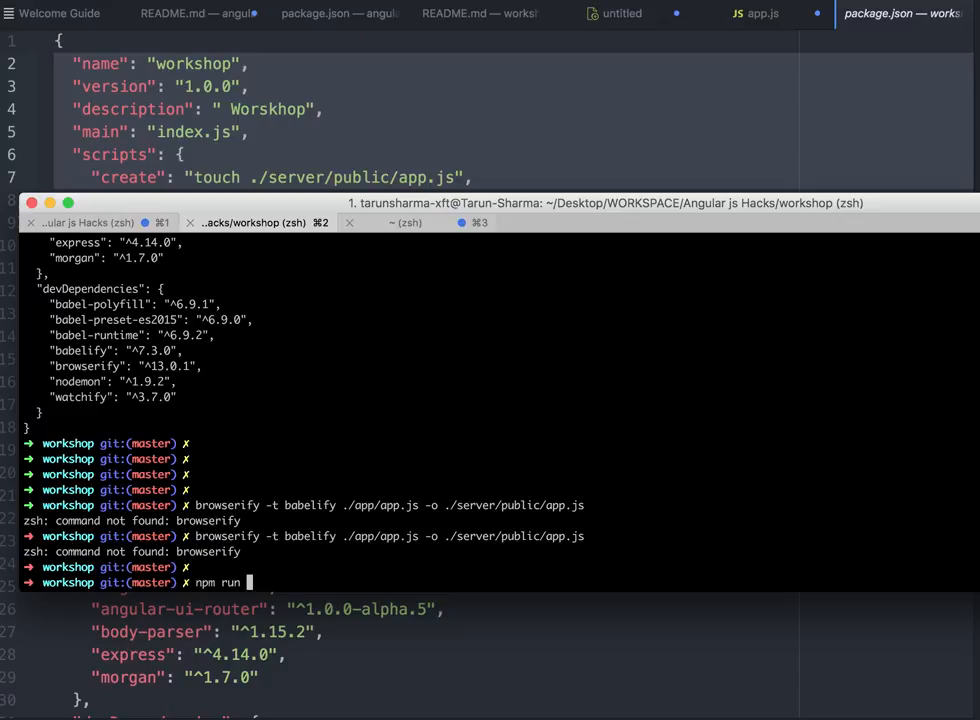
pyautogui.press('Return')
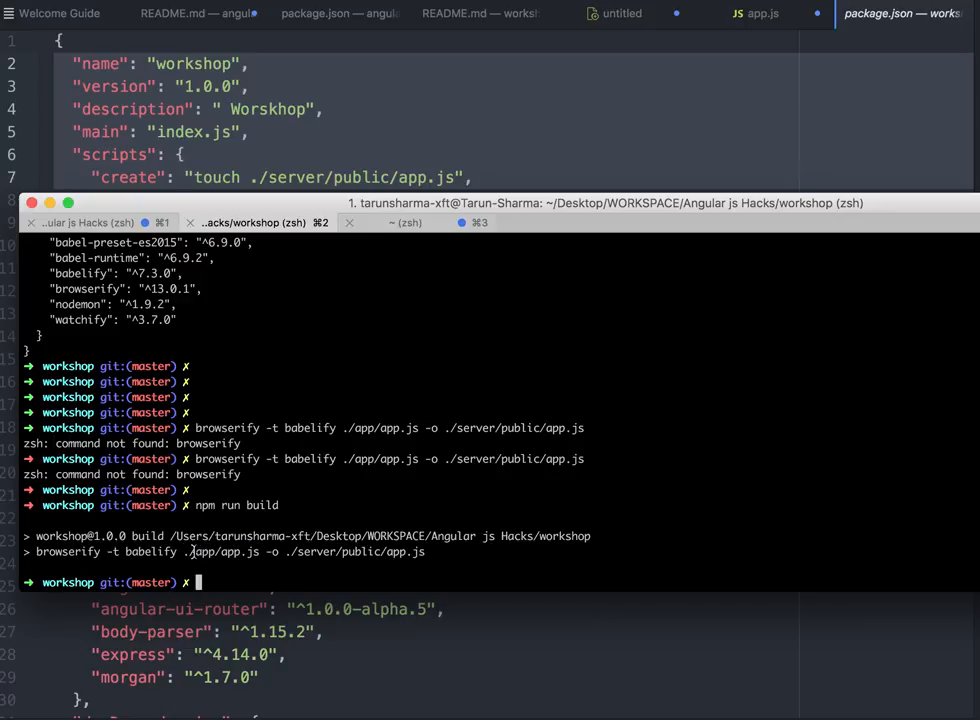
pyautogui.doubleClick(221, 551)
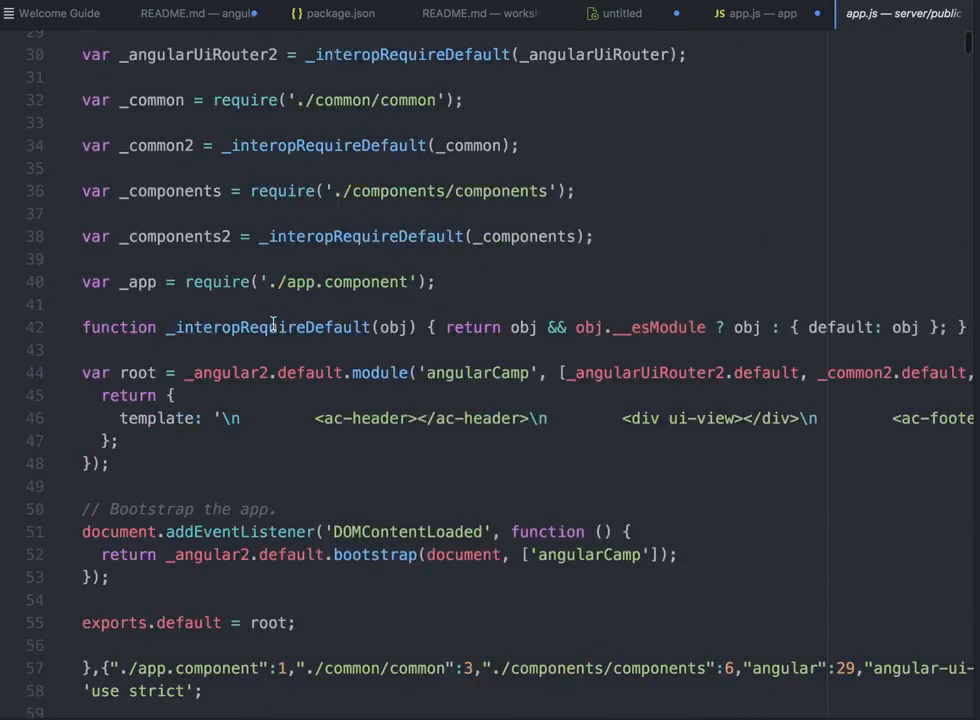
# Scroll through the bundled server/public/app.js, then switch to the server's index.js.
pyautogui.scroll(-3)
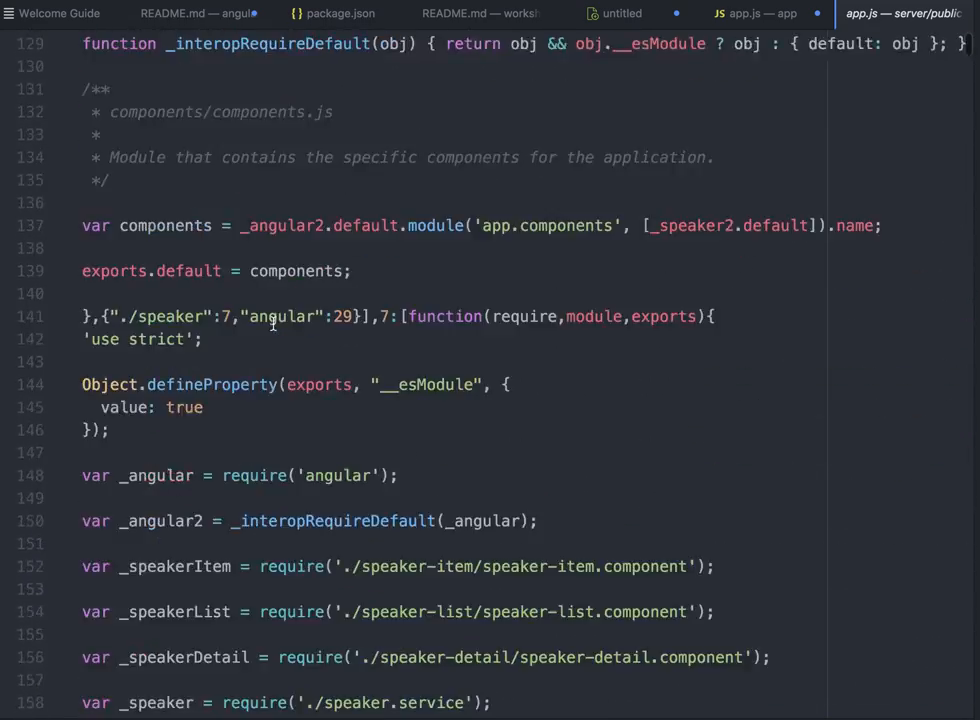
pyautogui.scroll(3)
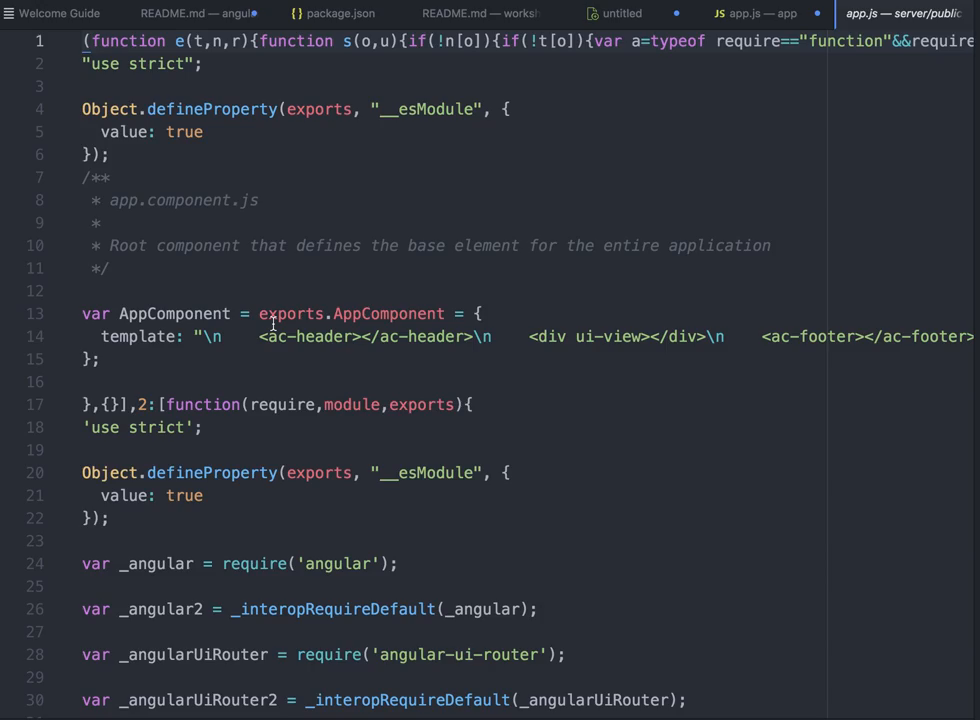
pyautogui.scroll(-3)
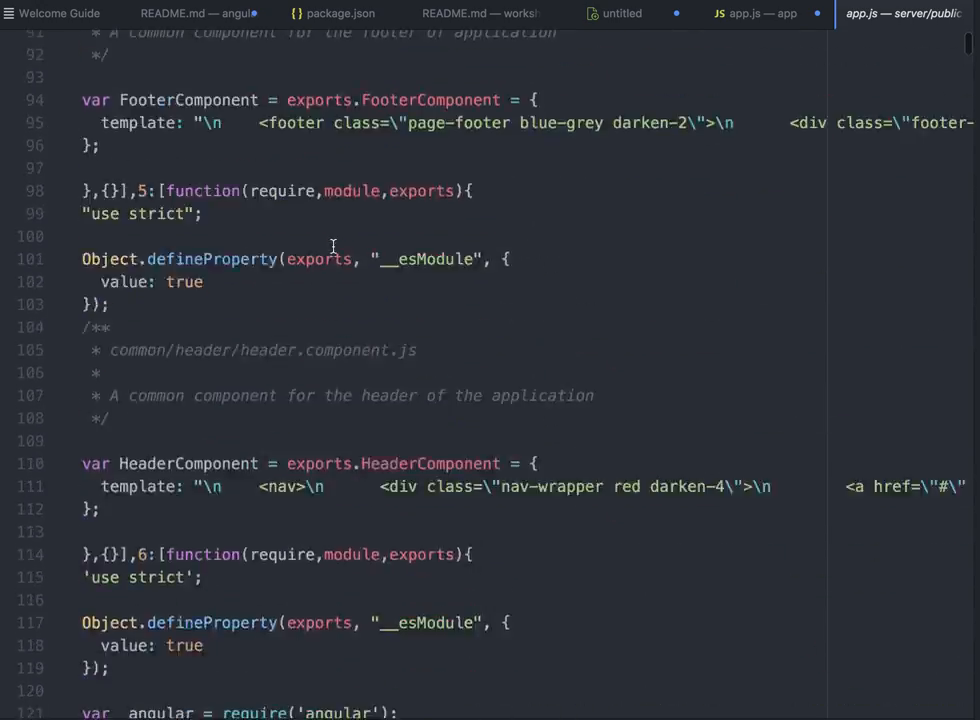
pyautogui.scroll(-3)
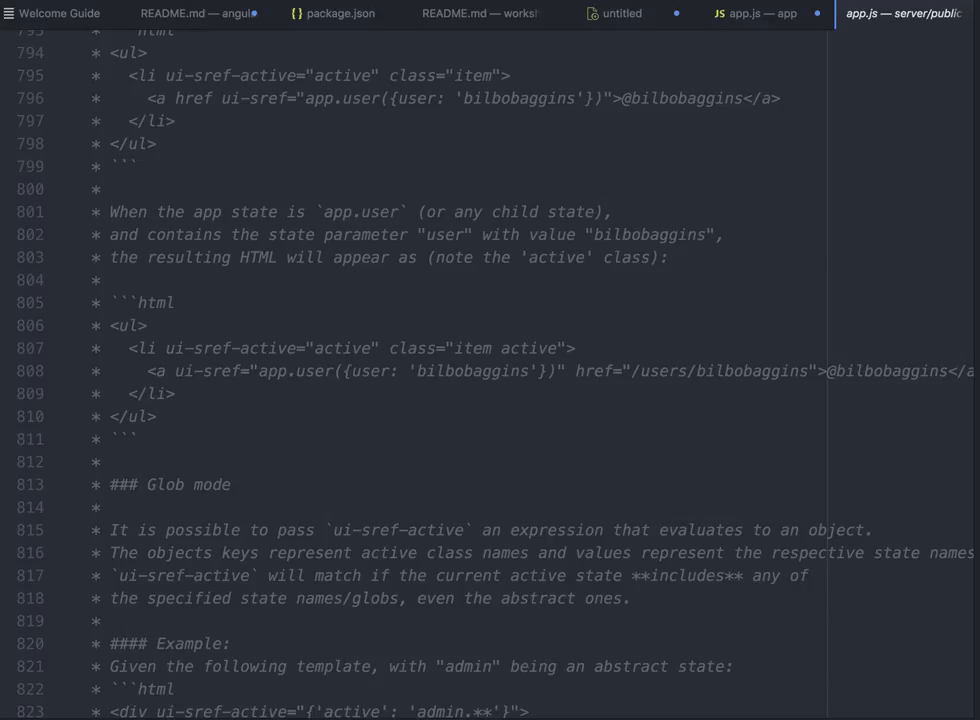
pyautogui.click(901, 13)
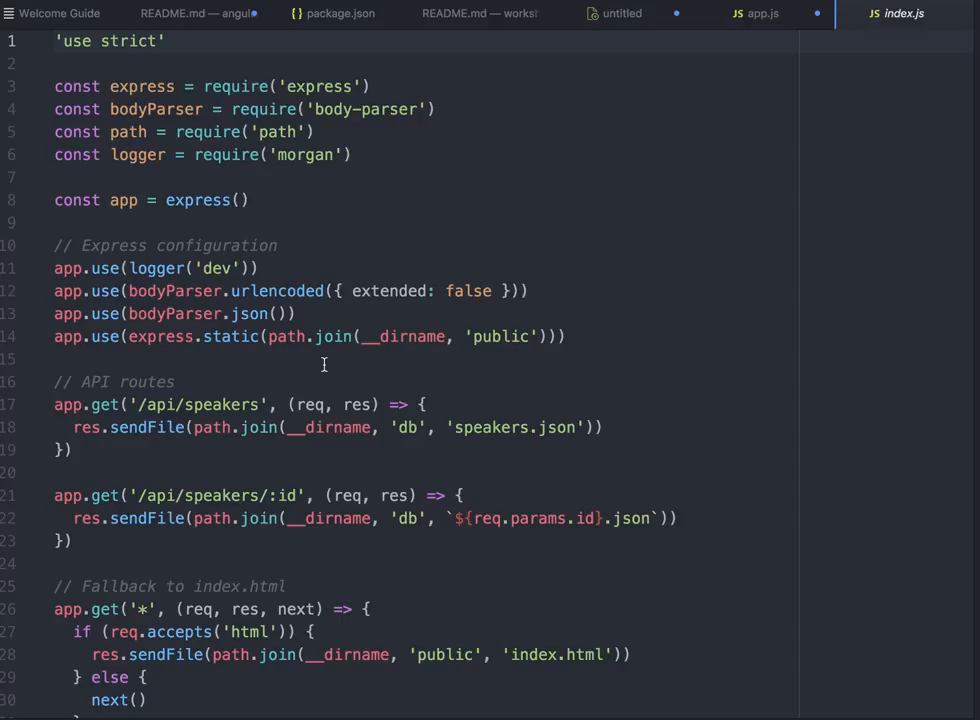
# Scroll down index.js's Express routes, then open the public index.html page.
pyautogui.scroll(-3)
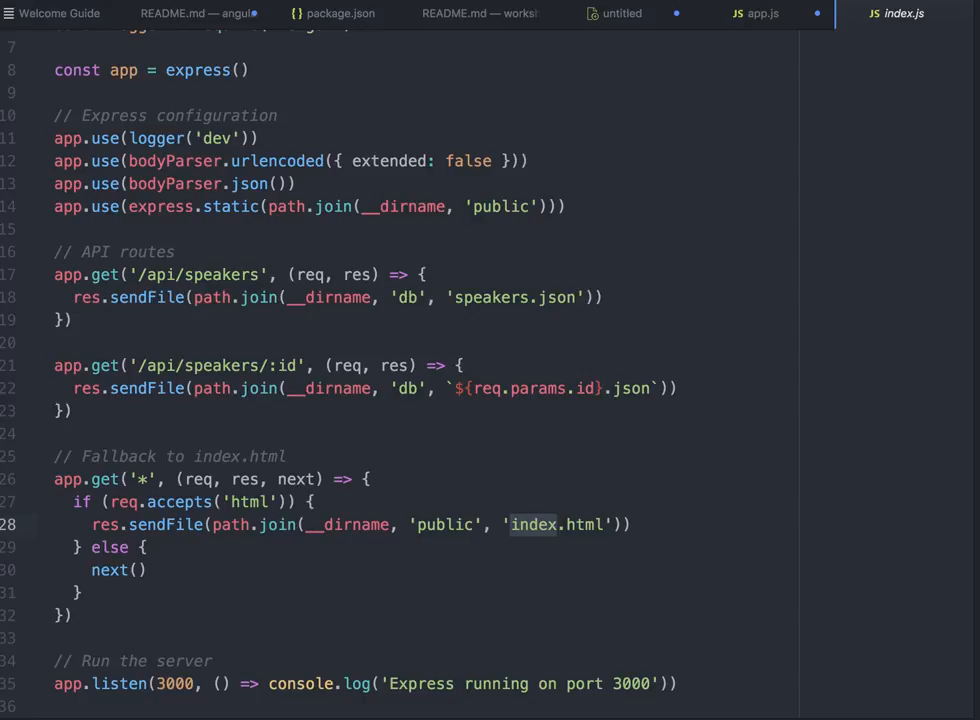
pyautogui.click(901, 13)
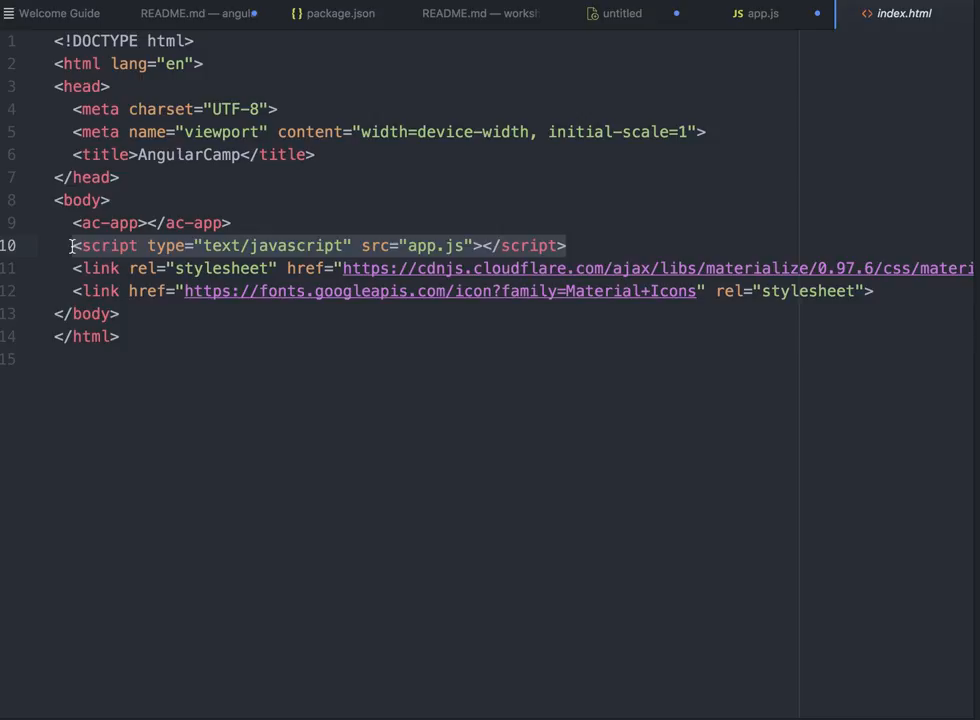
pyautogui.moveTo(308, 298)
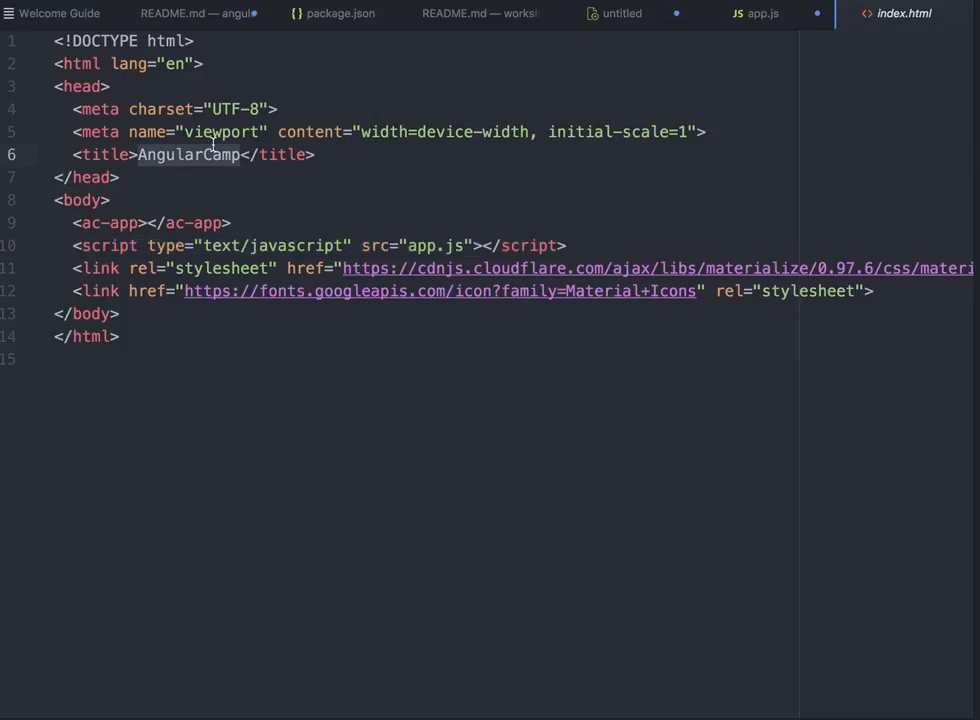
# Open package.json from the tree view to see its create, build, watch, dev and serve scripts.
pyautogui.click(62, 223)
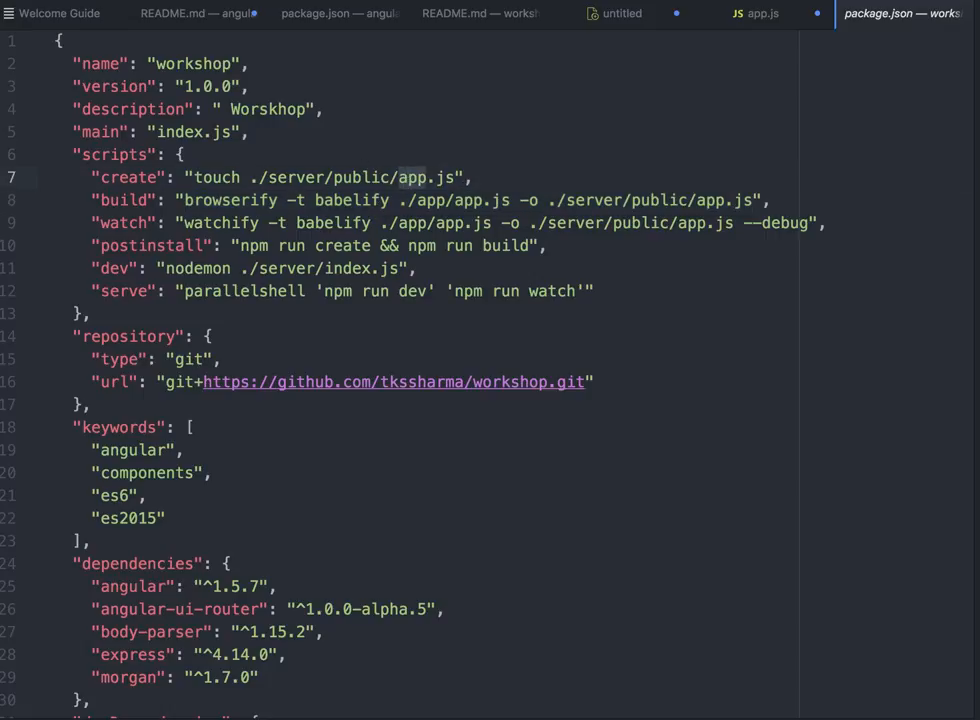
# Revisit the app.js bundle, select the '/api/speakers' route in index.js, then return to index.html.
pyautogui.click(755, 13)
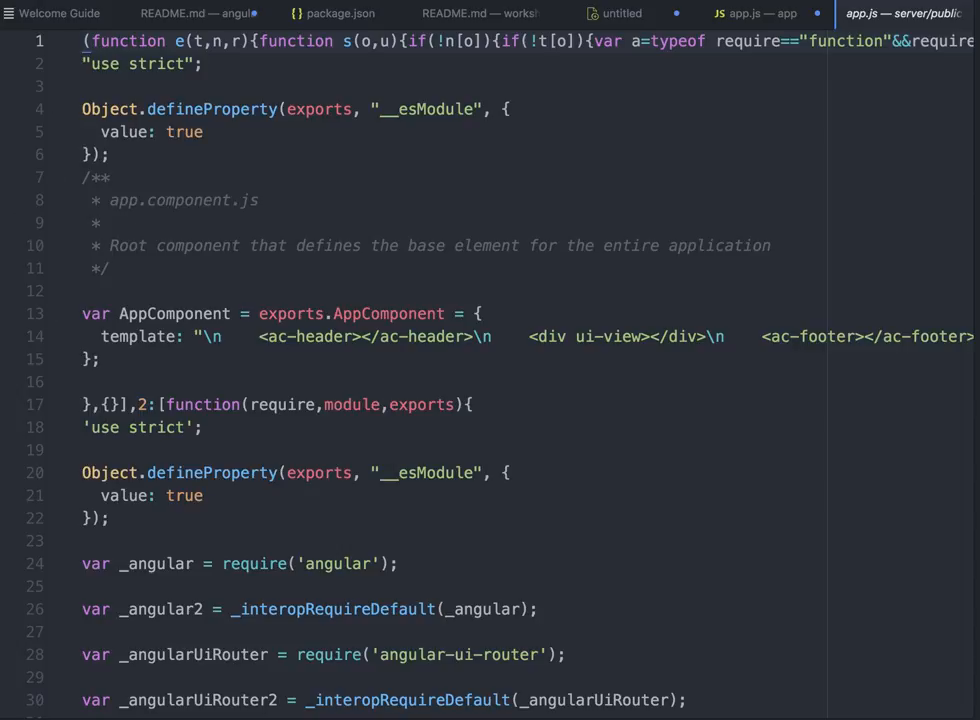
pyautogui.click(895, 13)
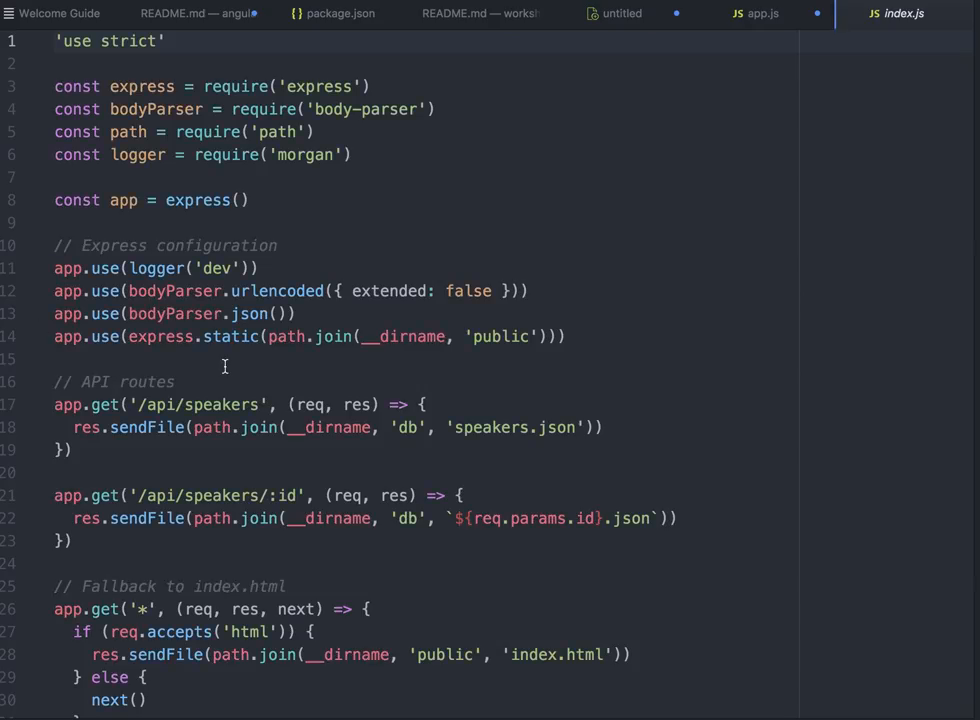
pyautogui.scroll(-3)
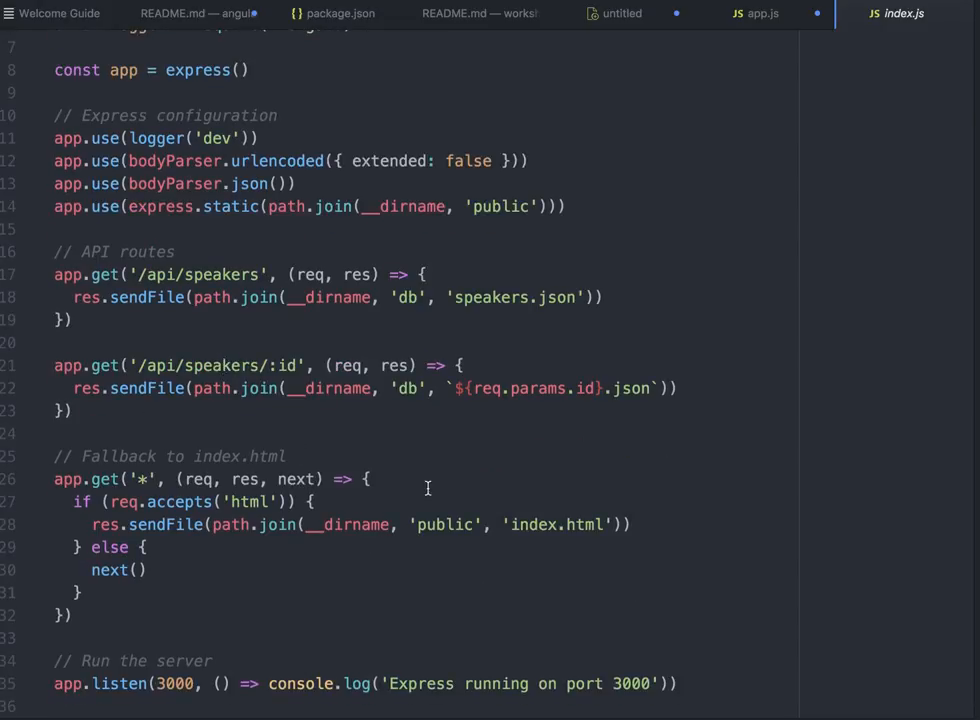
pyautogui.doubleClick(533, 524)
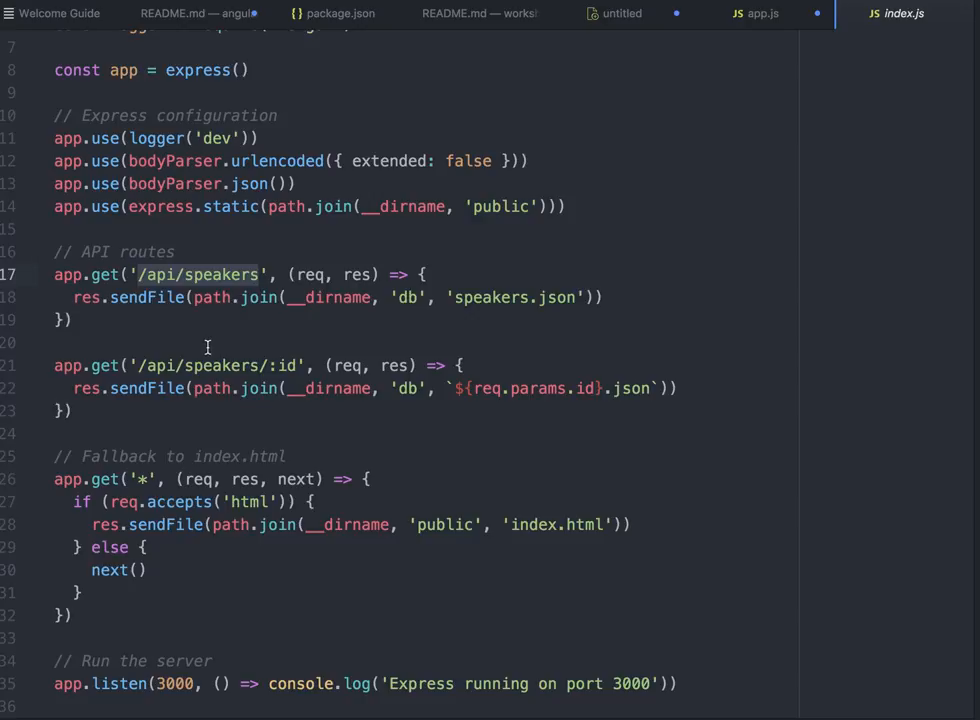
pyautogui.click(900, 13)
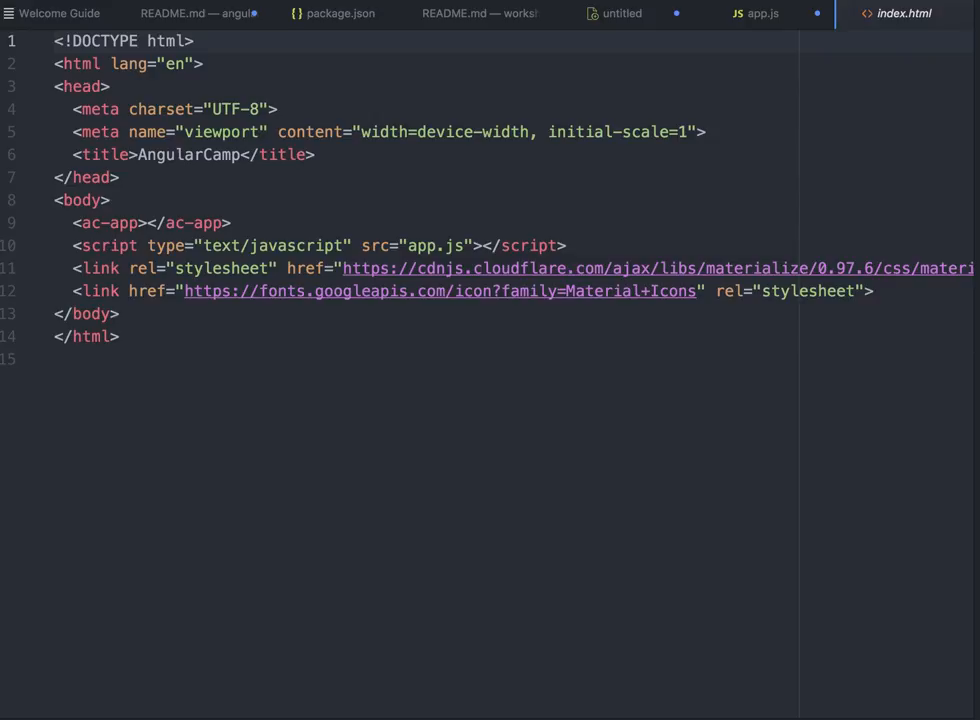
# View the client app.js with its angularCamp module and acApp component, then return to package.json.
pyautogui.click(762, 13)
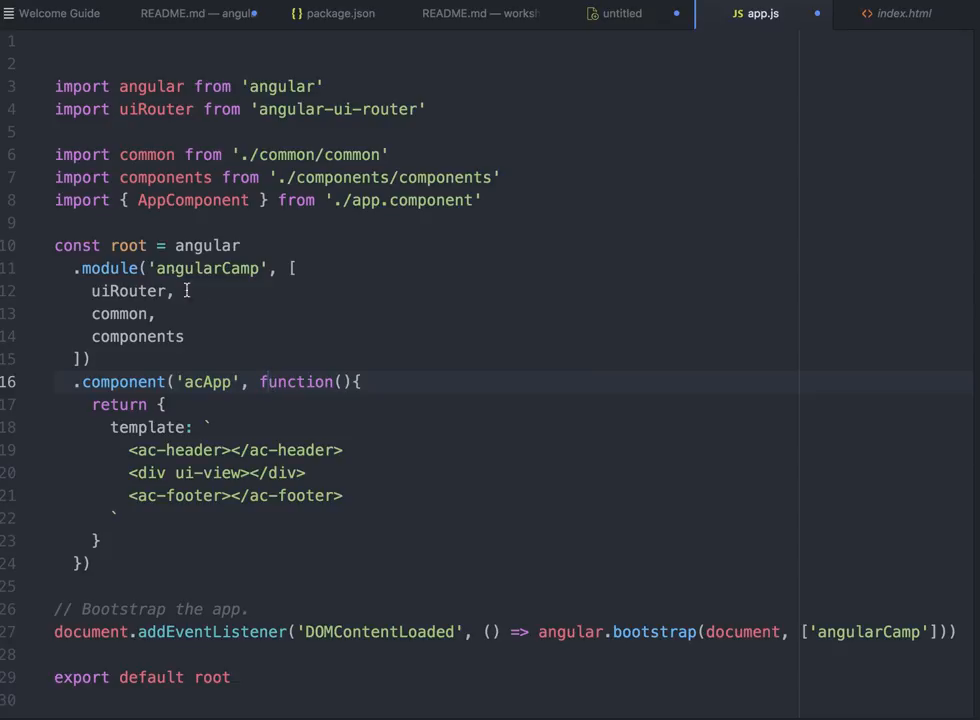
pyautogui.click(900, 13)
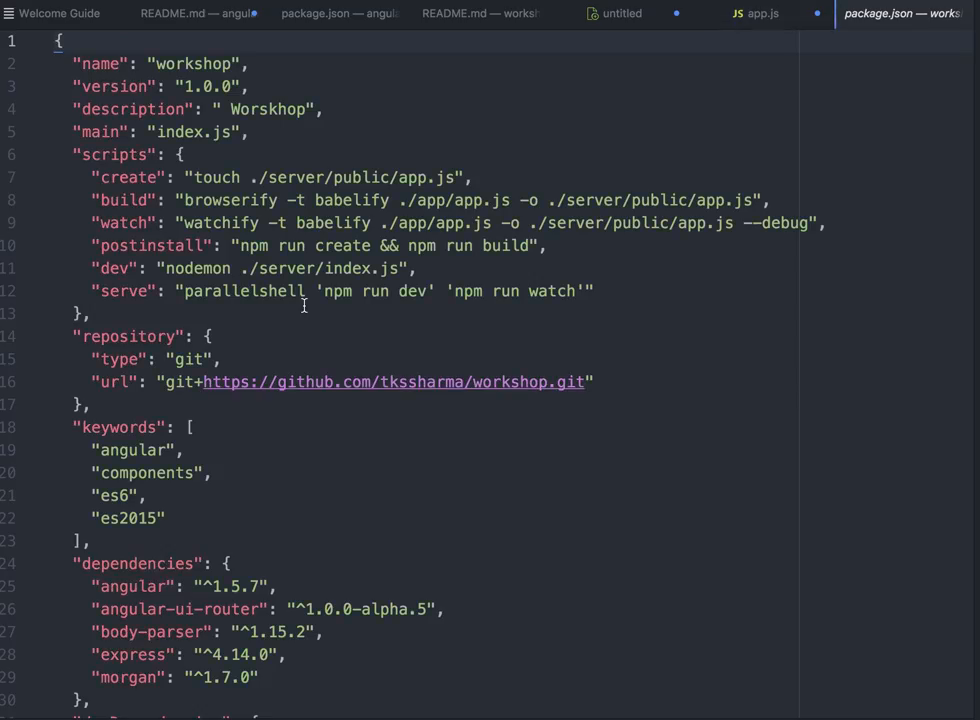